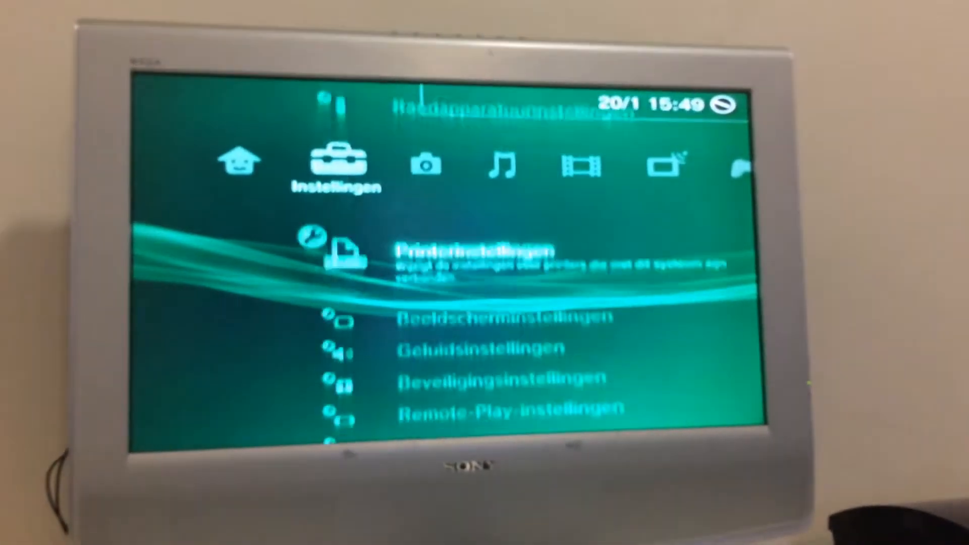
Step: Scroll the Settings column down to Network Settings and Debug Settings
scroll("down", 3)
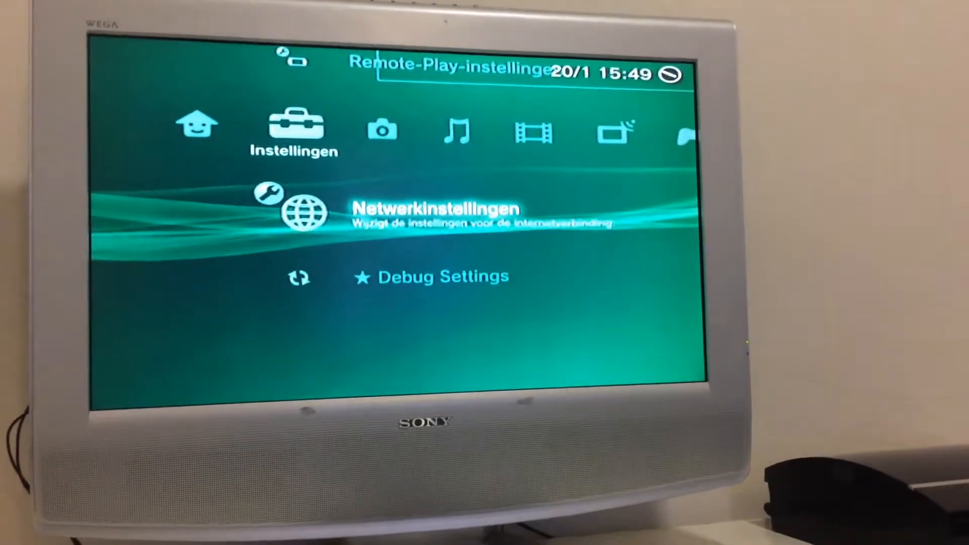
Step: Browse System Settings down to Backup Utility, then move to the Game column's Rebug Toolbox
key("Up")
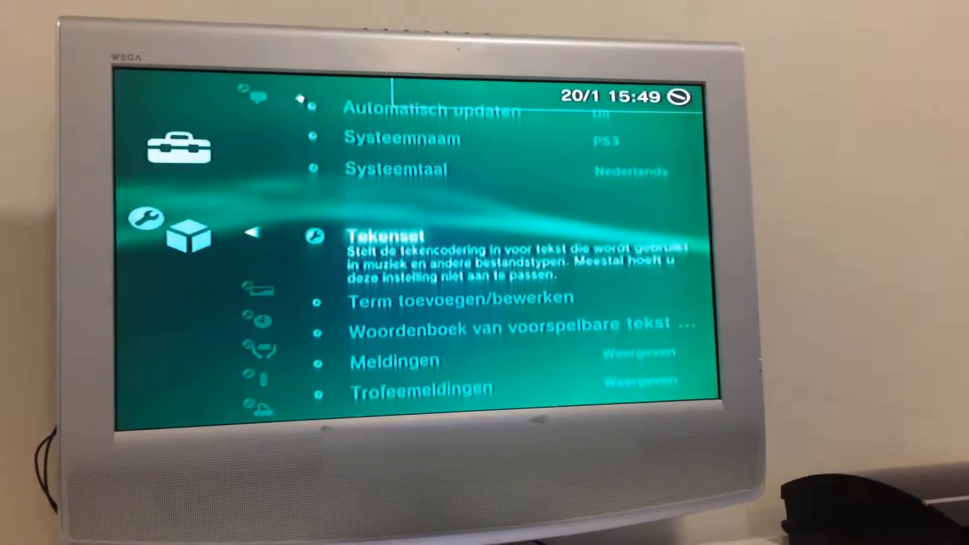
scroll("down", 3)
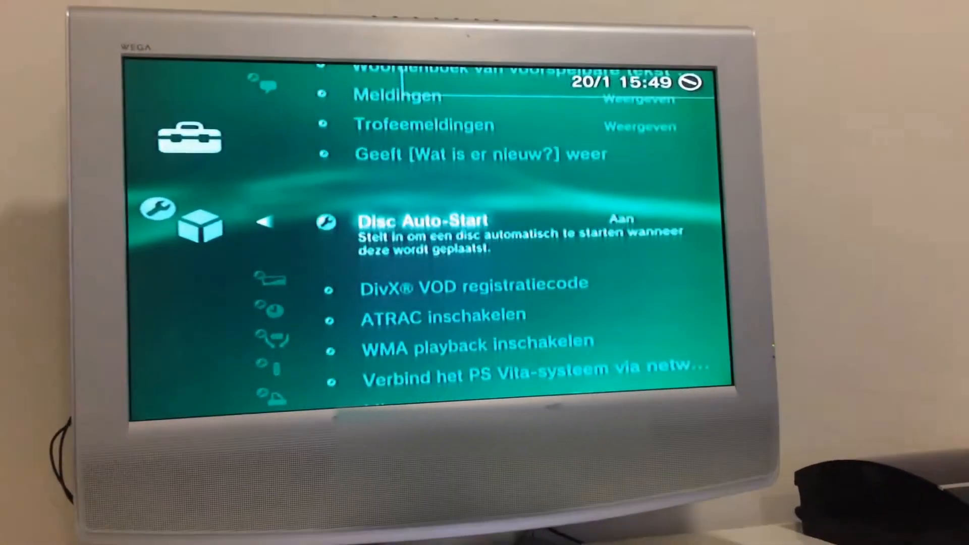
scroll("down", 3)
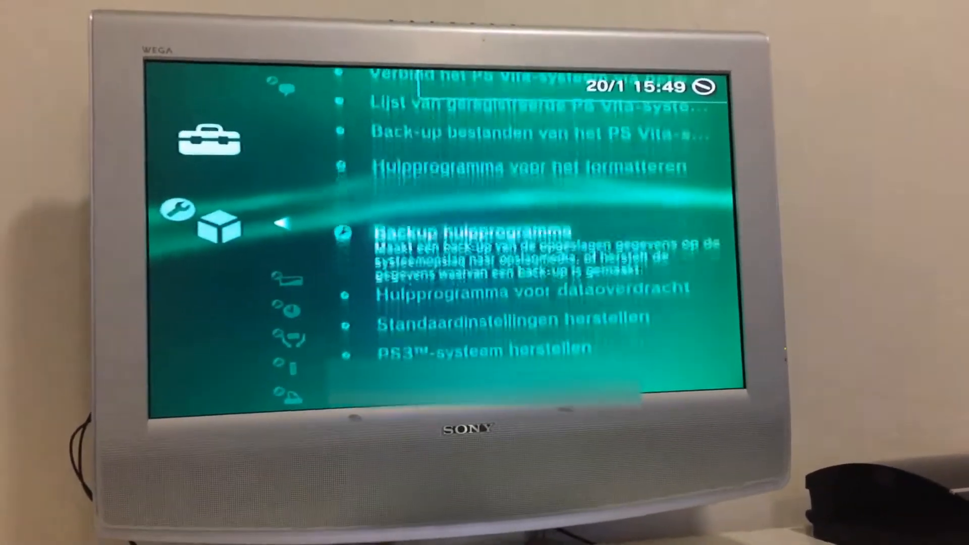
scroll("down", 3)
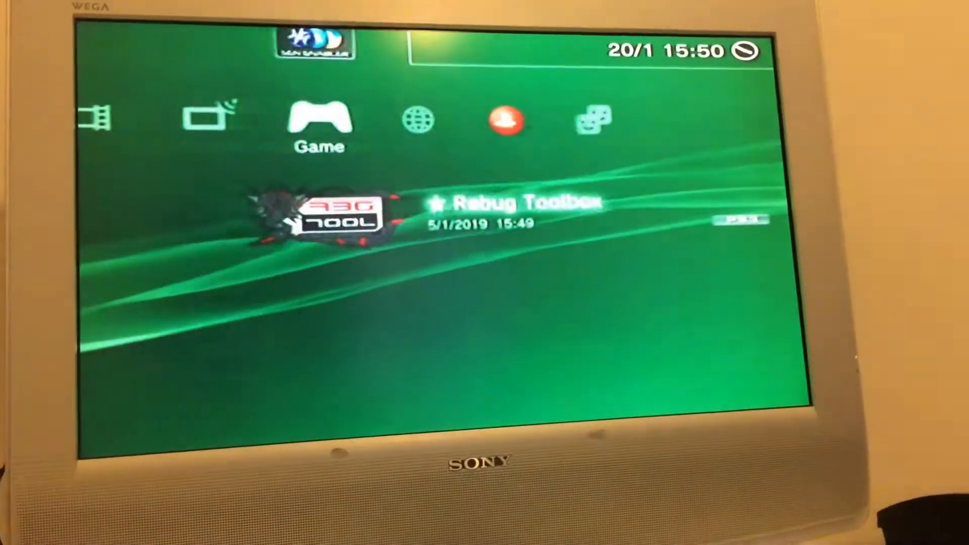
Step: Launch SNES9x Next from the Game column, reaching its /dev_hdd0 file browser
key("Left")
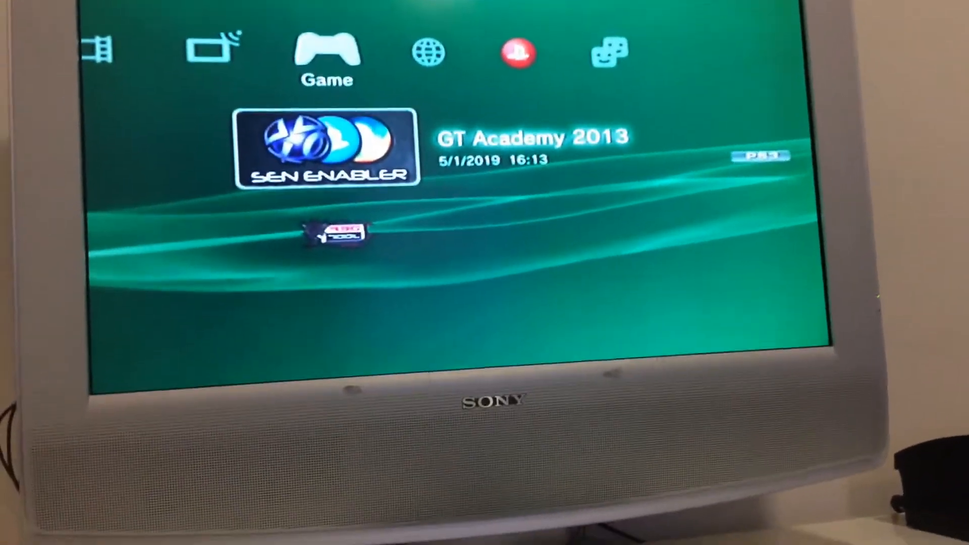
key("Right")
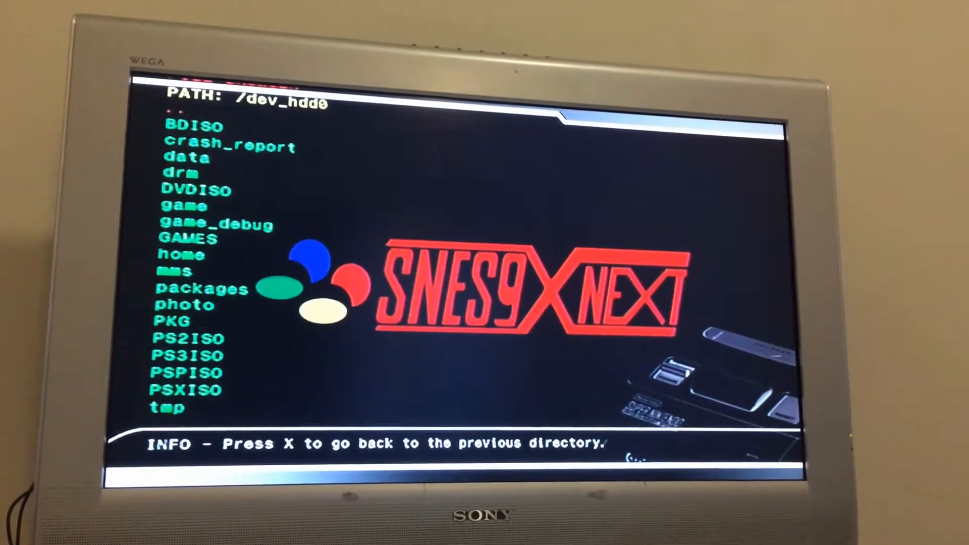
Step: Navigate into /dev_hdd0/game/SNES90000/USRDIR and move down to the shaders folder
key("down")
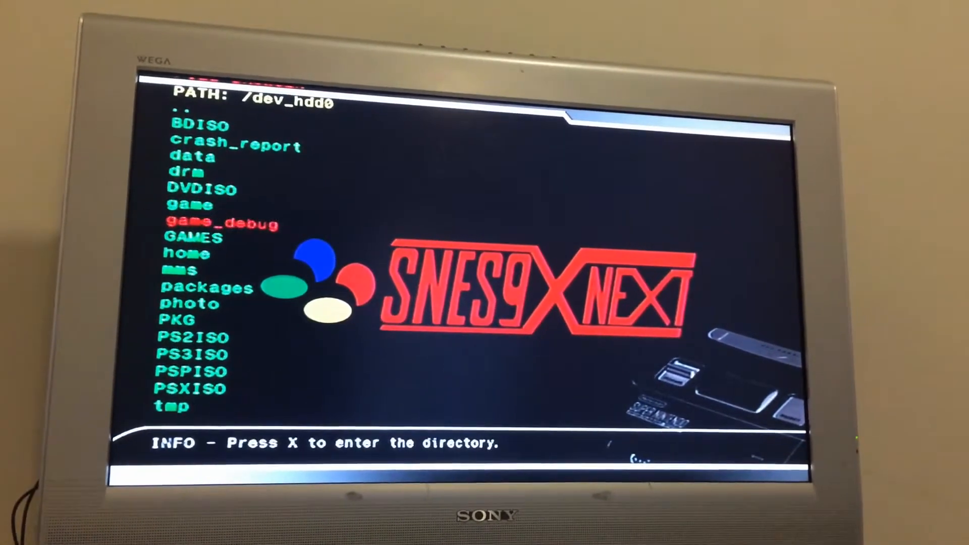
key("Up")
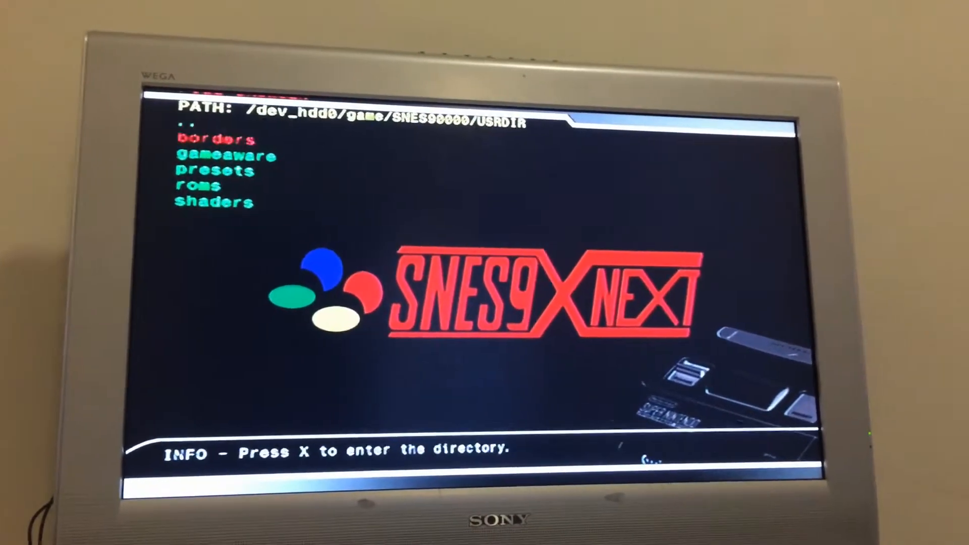
key("down")
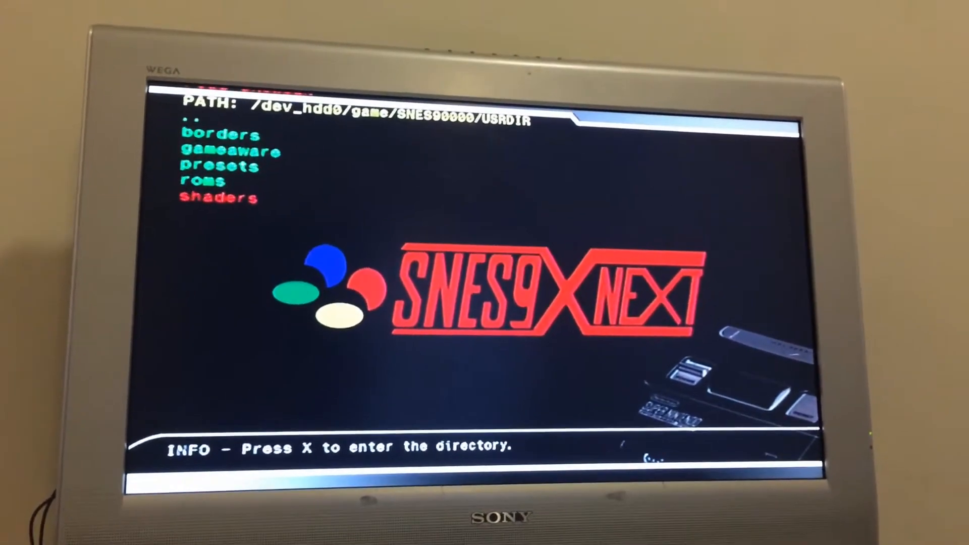